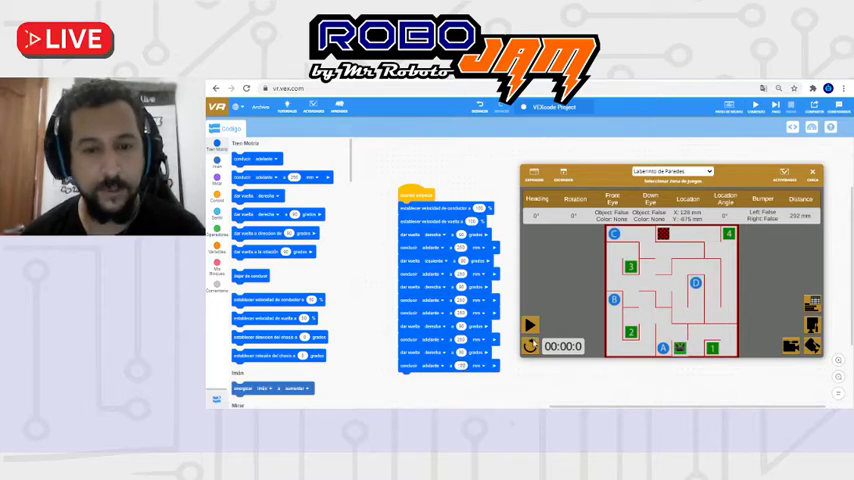
# Step: Start the drive-and-turn program in the Laberinto de Paredes (Wall Maze) playground
pyautogui.click(530, 324)
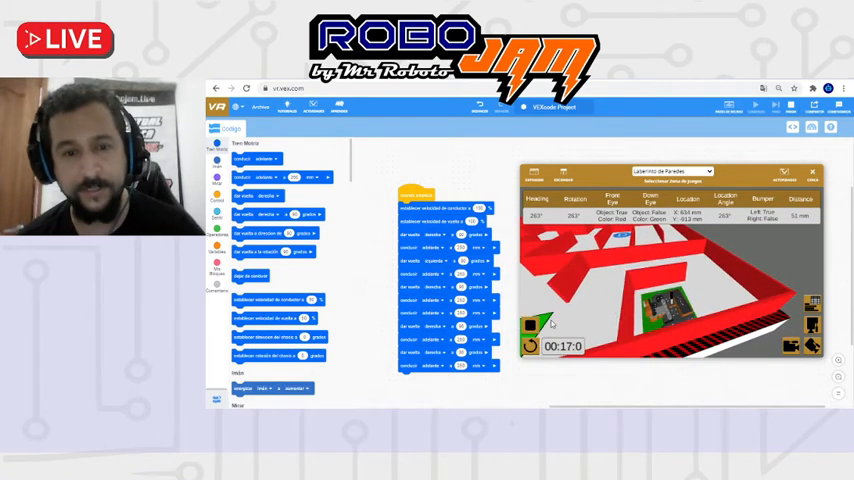
pyautogui.click(530, 346)
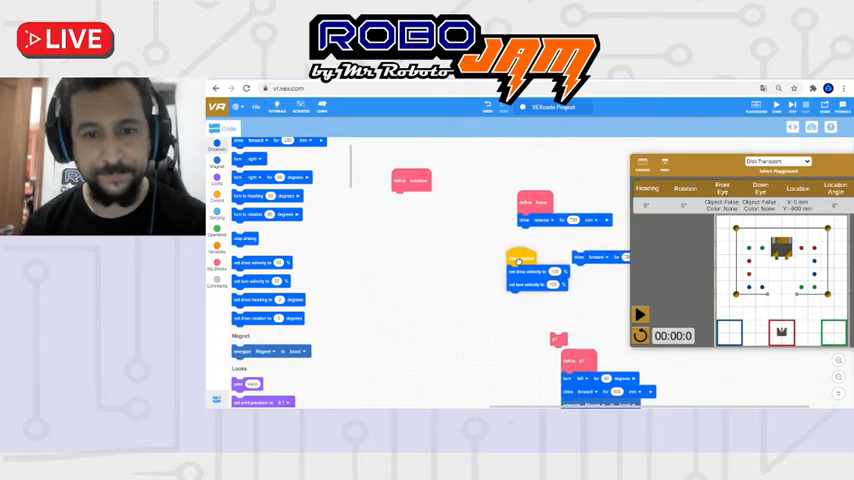
# Step: Attach drive forward under define entrance and create another entrance custom block
pyautogui.moveTo(520, 270); pyautogui.dragTo(470, 278)
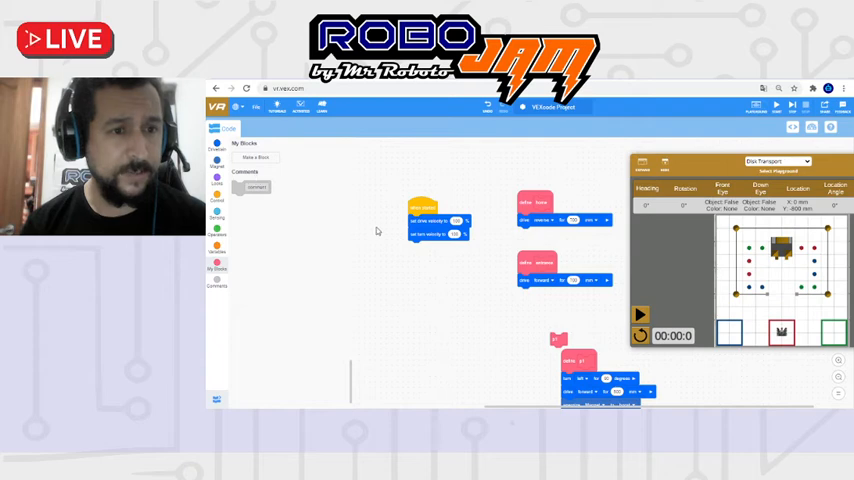
pyautogui.moveTo(477, 311)
pyautogui.write('entrance')
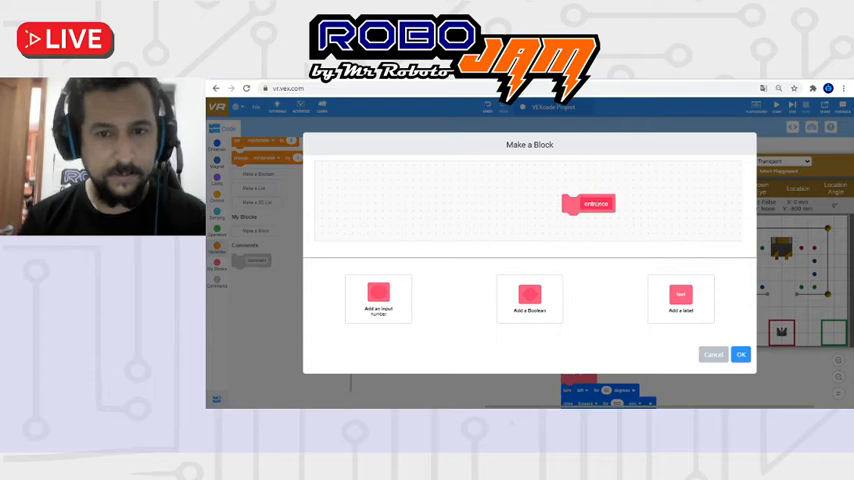
pyautogui.click(740, 354)
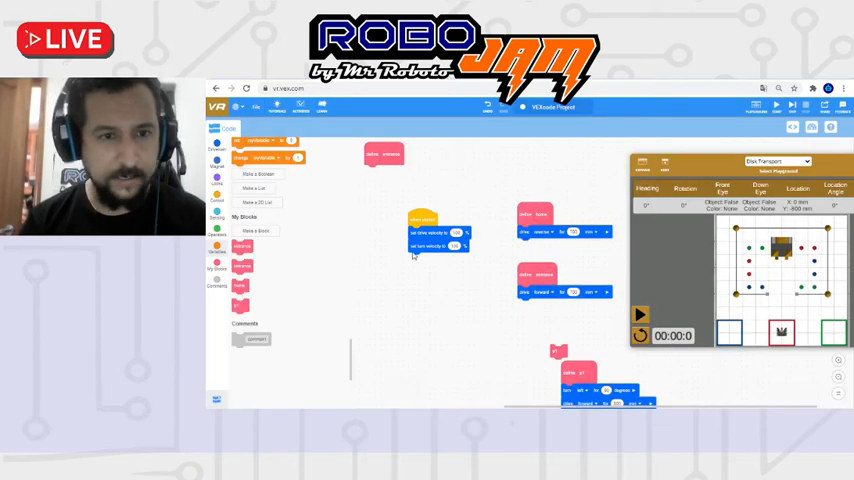
# Step: Attach the entrance block under when started and continue building the p1 definition
pyautogui.moveTo(383, 154); pyautogui.dragTo(298, 194)
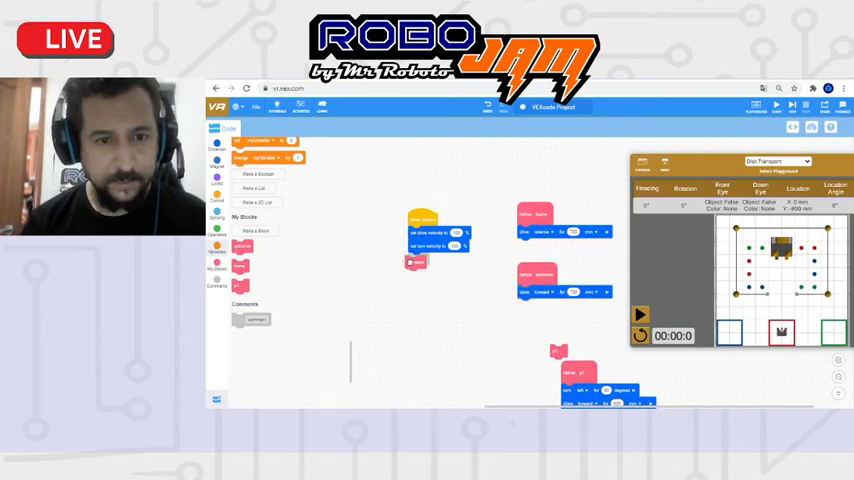
pyautogui.click(640, 314)
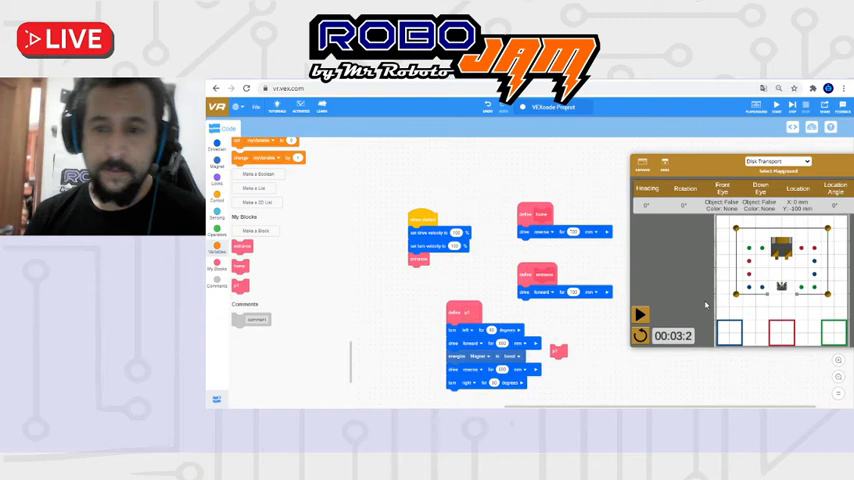
pyautogui.moveTo(793, 288)
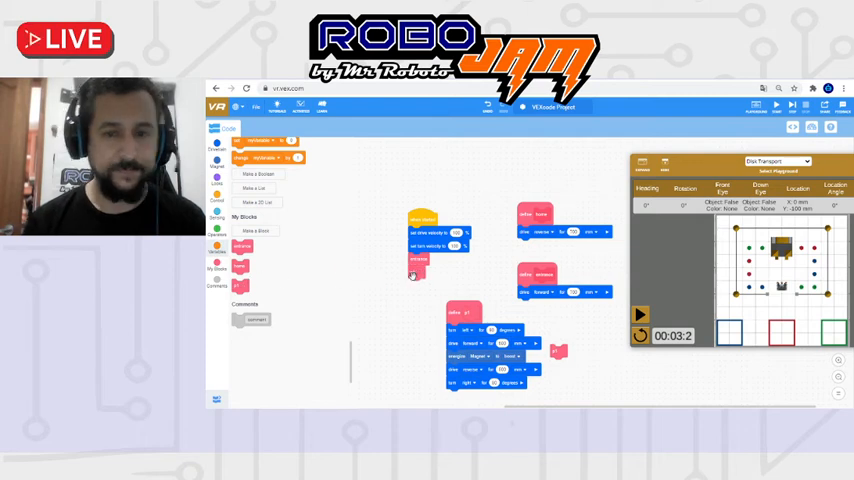
# Step: Reset the robot to its start position and run the full Disk Transport program
pyautogui.click(640, 314)
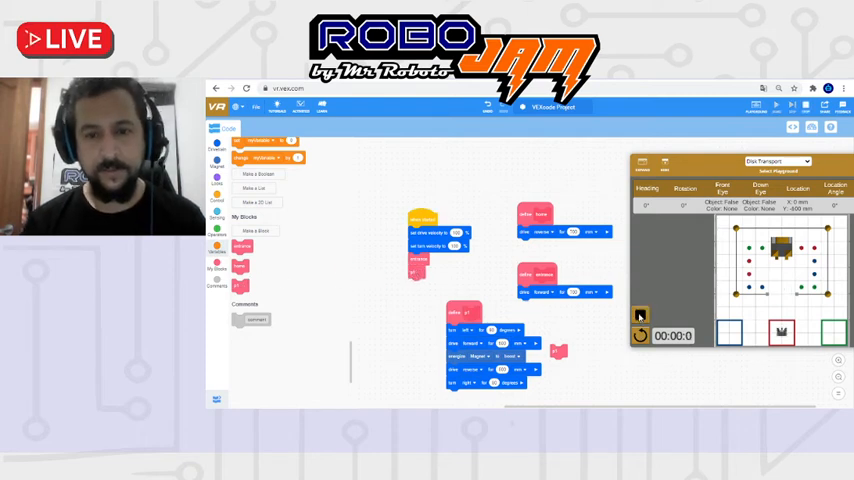
pyautogui.click(640, 315)
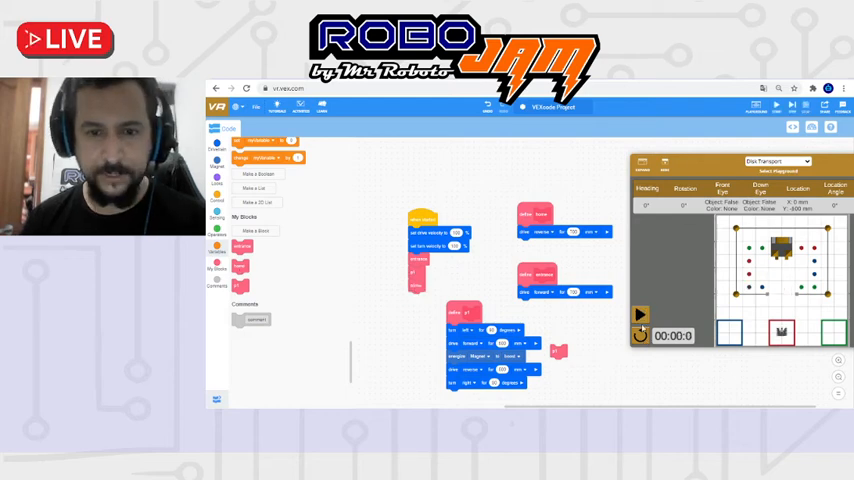
pyautogui.click(640, 315)
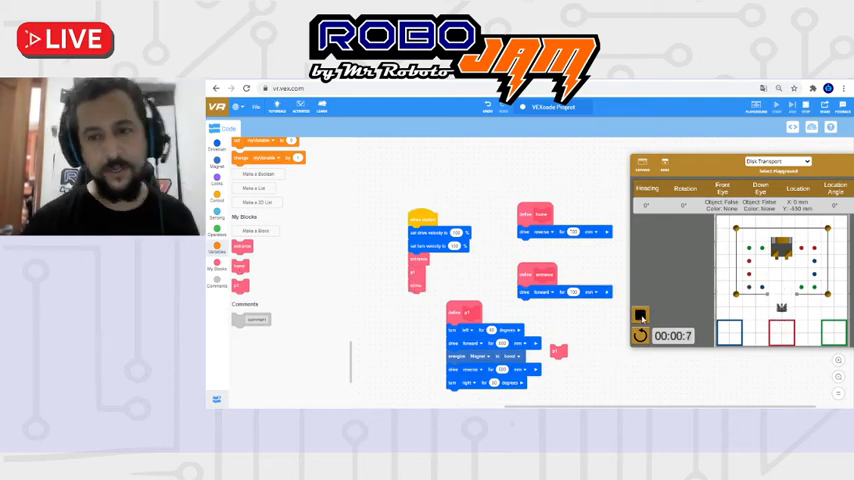